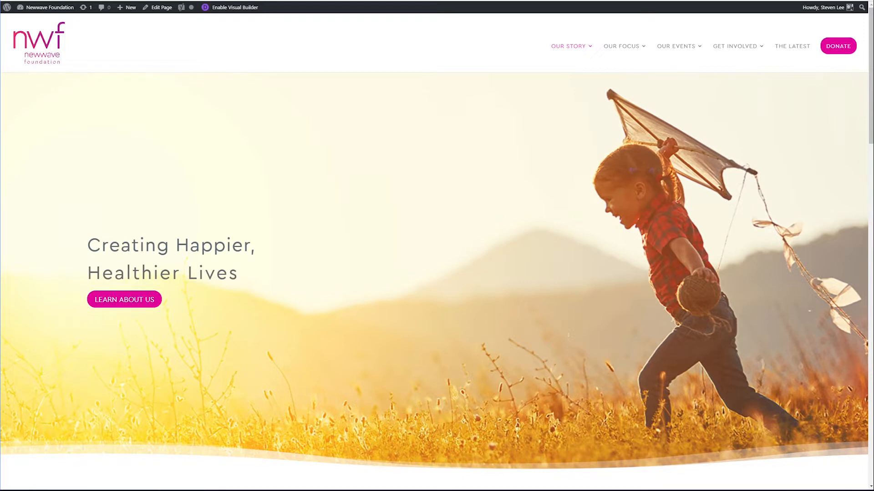
{"action": "mouse_move", "coordinate": [491, 207]}
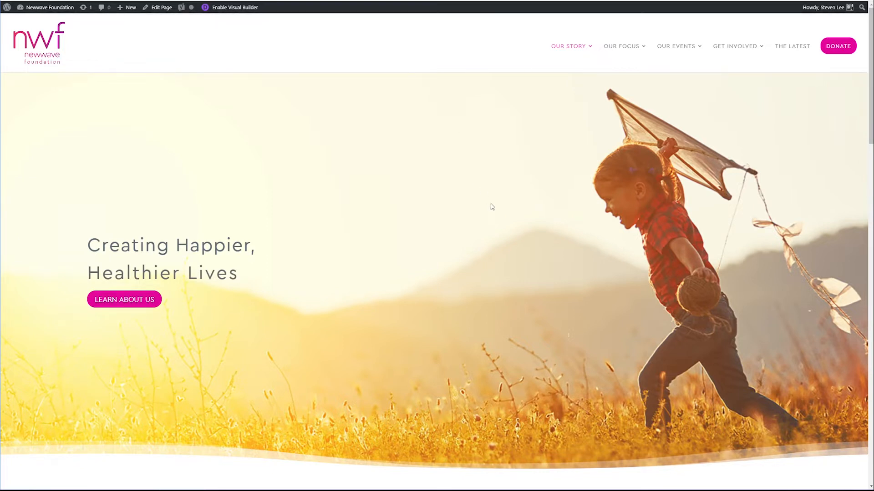
{"action": "mouse_move", "coordinate": [725, 314]}
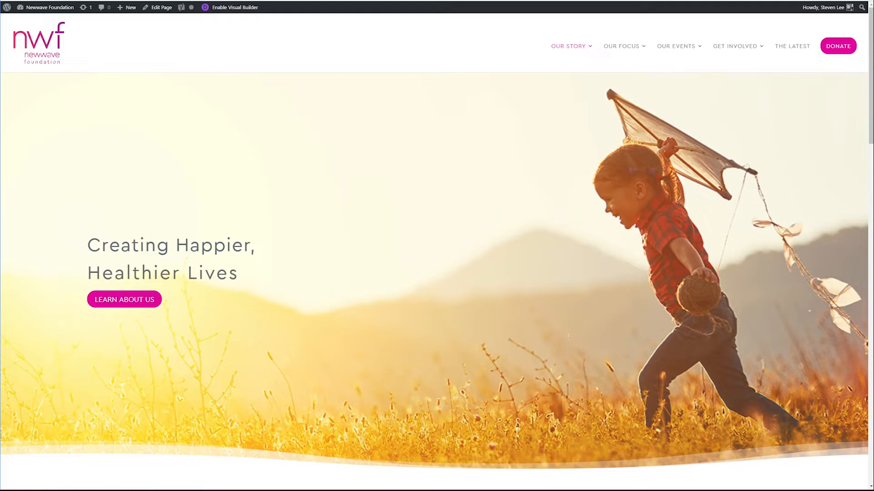
{"action": "mouse_move", "coordinate": [723, 355]}
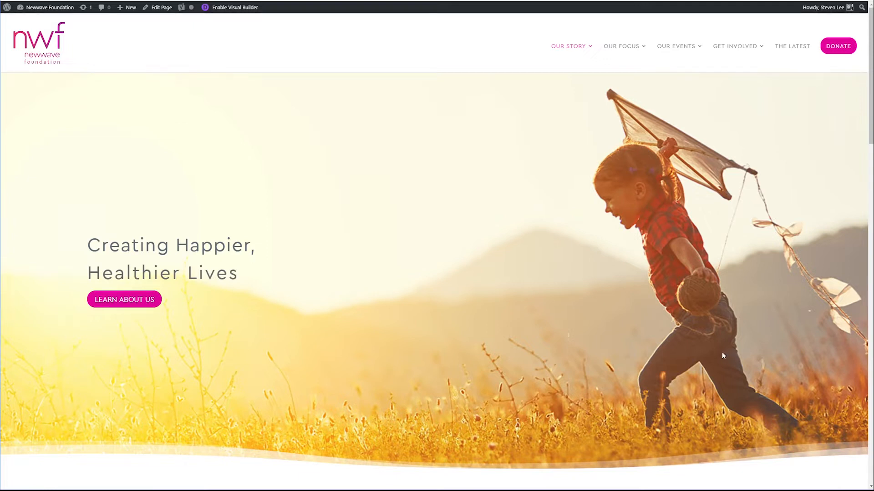
{"action": "mouse_move", "coordinate": [410, 241]}
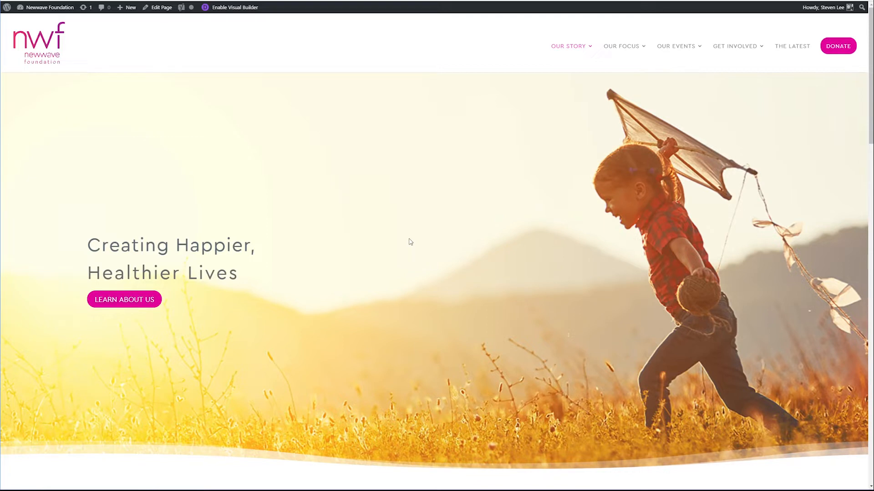
Inspect the homepage so DevTools shows the hero header's HTML and styles, with its options menu displayed.
{"action": "right_click", "coordinate": [410, 241]}
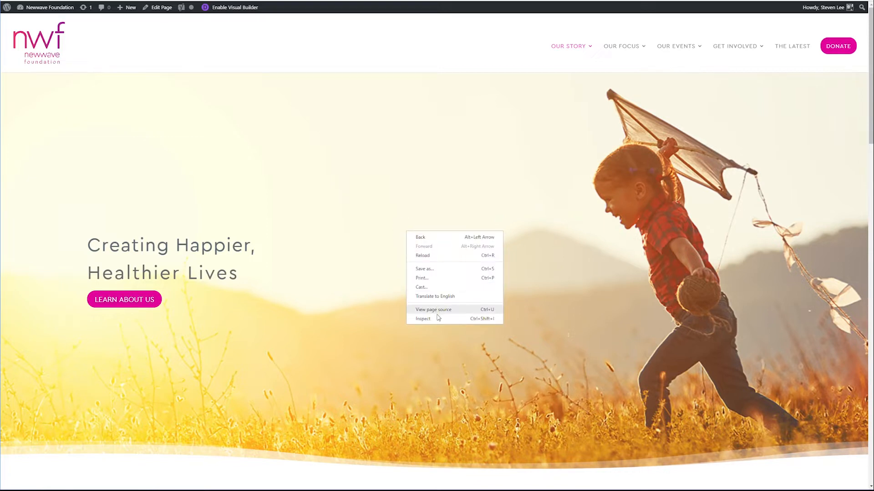
{"action": "left_click", "coordinate": [423, 319]}
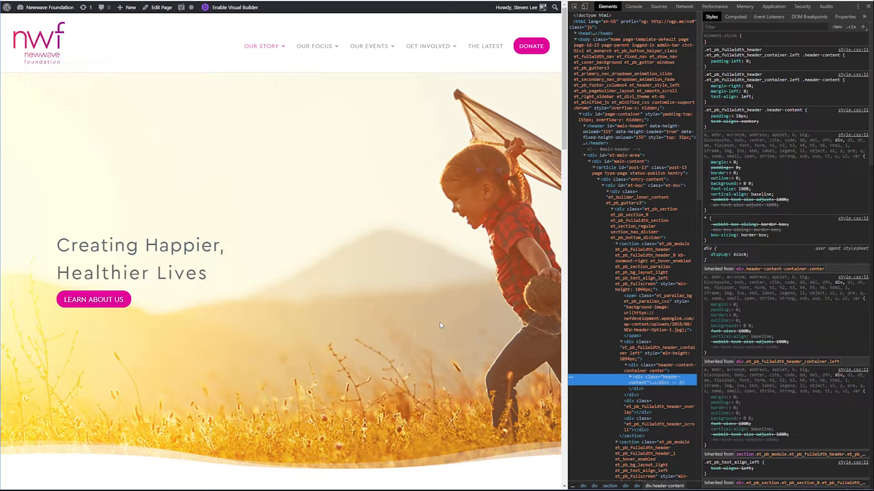
{"action": "mouse_move", "coordinate": [565, 283]}
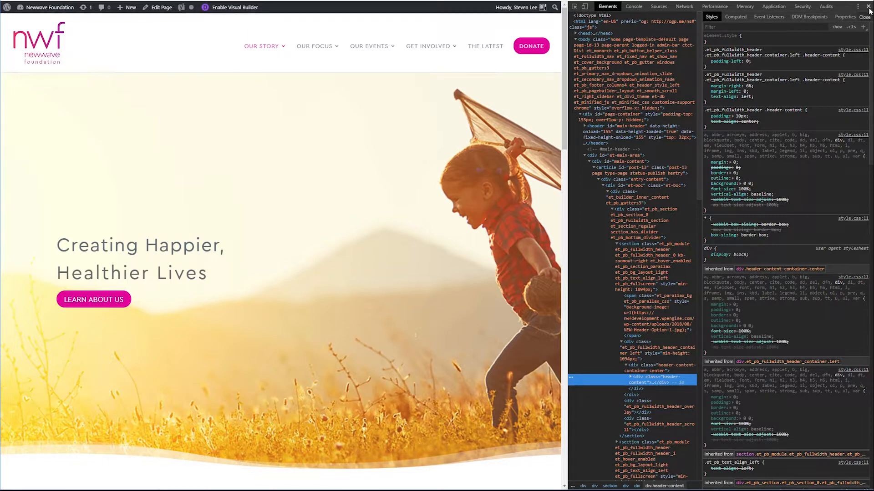
{"action": "mouse_move", "coordinate": [860, 10]}
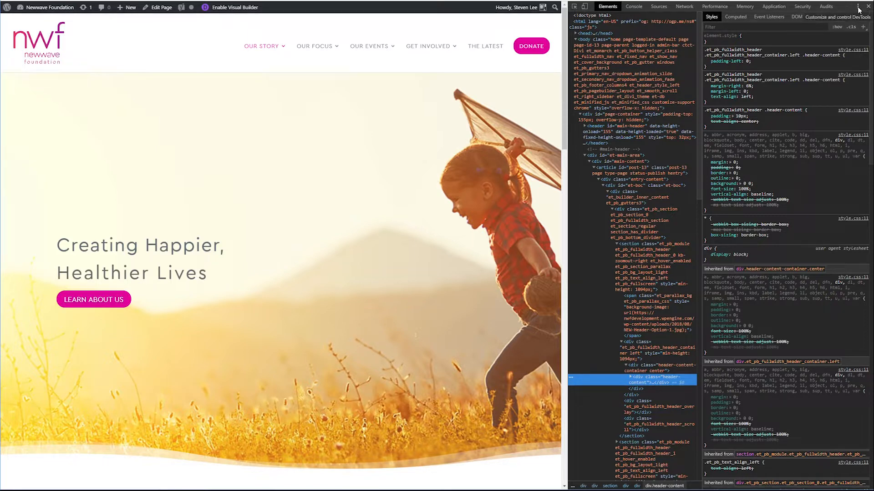
{"action": "left_click", "coordinate": [860, 7]}
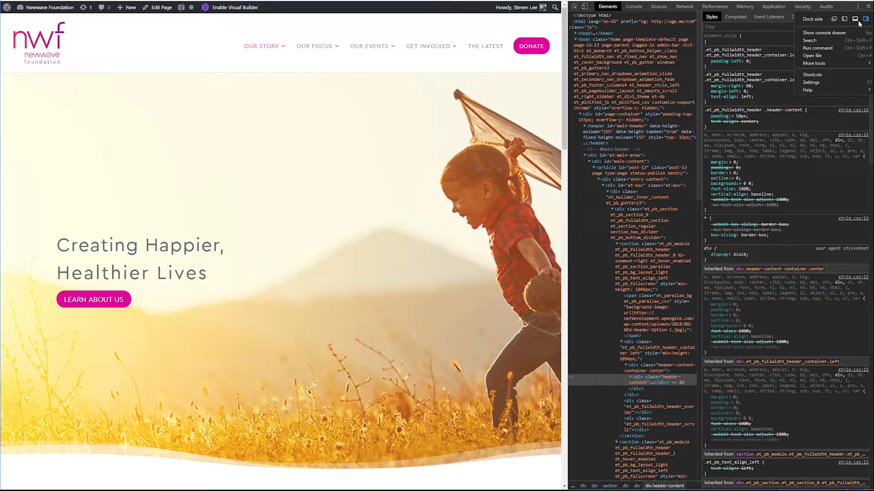
{"action": "mouse_move", "coordinate": [854, 20]}
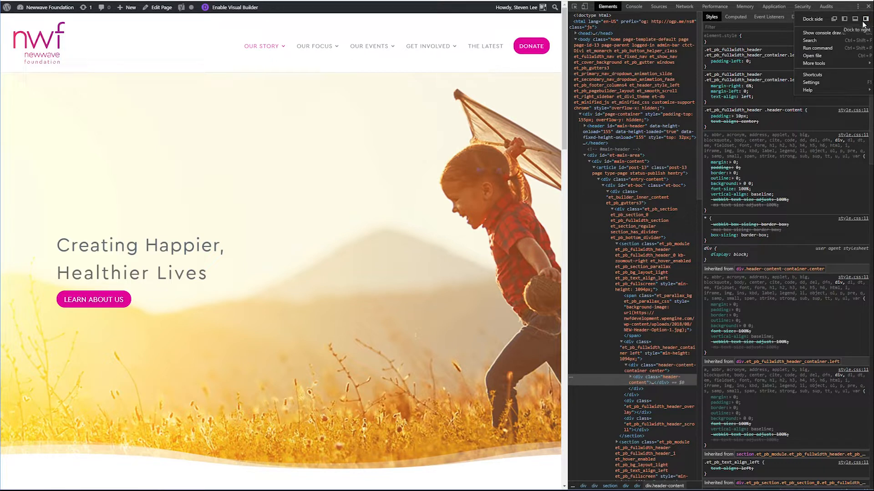
Dock DevTools to the left, then along the bottom, then back on the right of the homepage.
{"action": "left_click", "coordinate": [857, 28]}
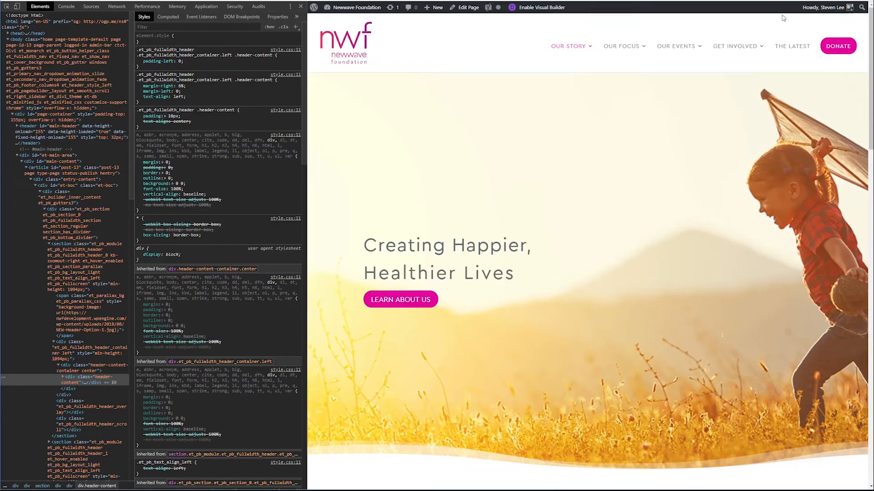
{"action": "left_click", "coordinate": [298, 17]}
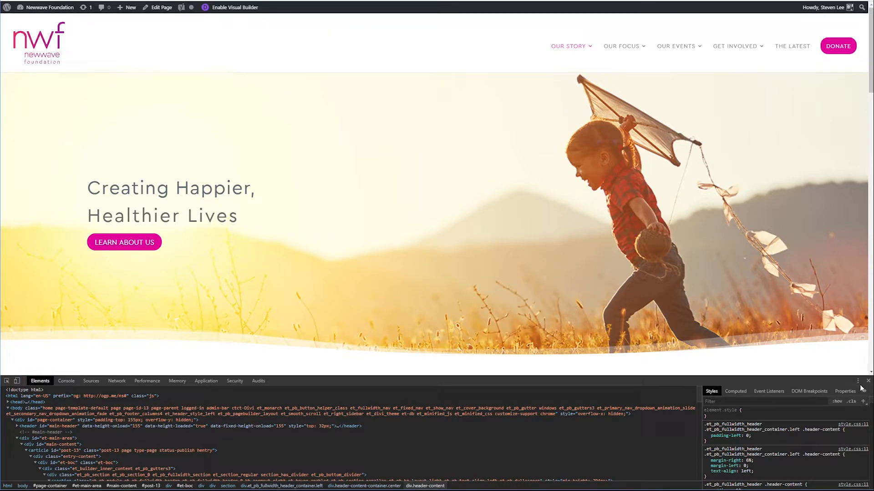
{"action": "left_click", "coordinate": [858, 393]}
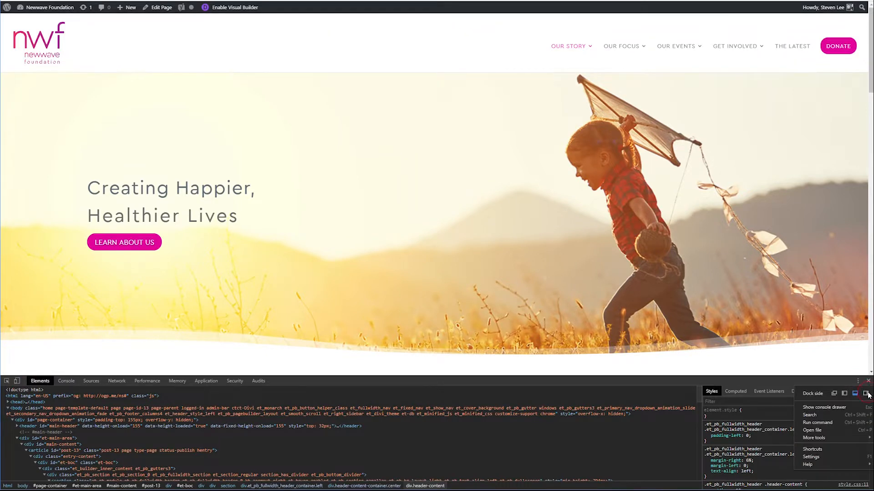
{"action": "left_click", "coordinate": [851, 393]}
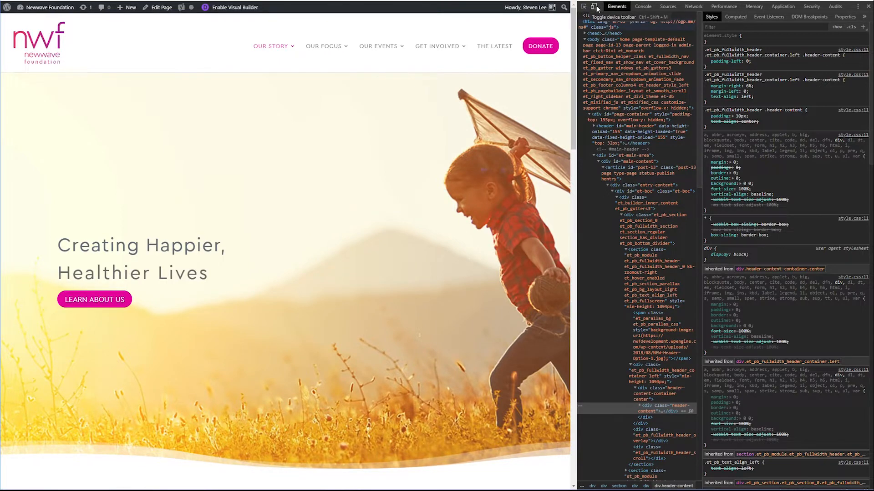
Enable the device toolbar and preview the homepage as a Pixel 2.
{"action": "left_click", "coordinate": [583, 6]}
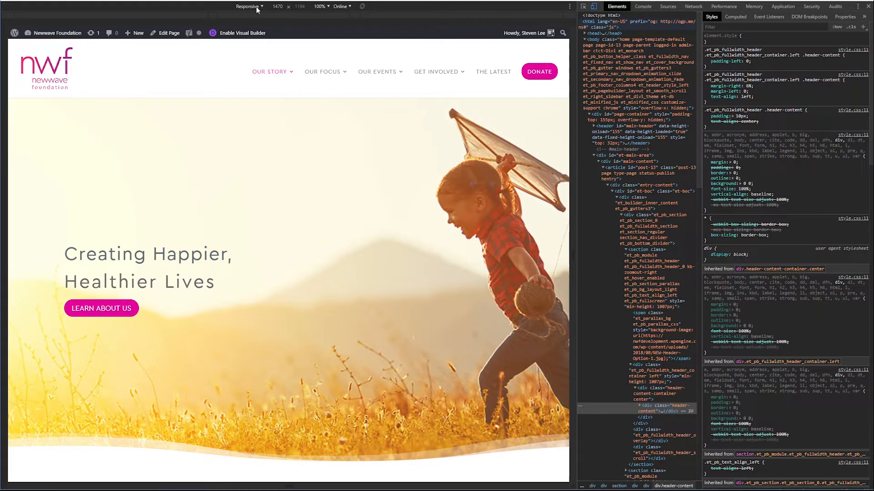
{"action": "left_click", "coordinate": [250, 6]}
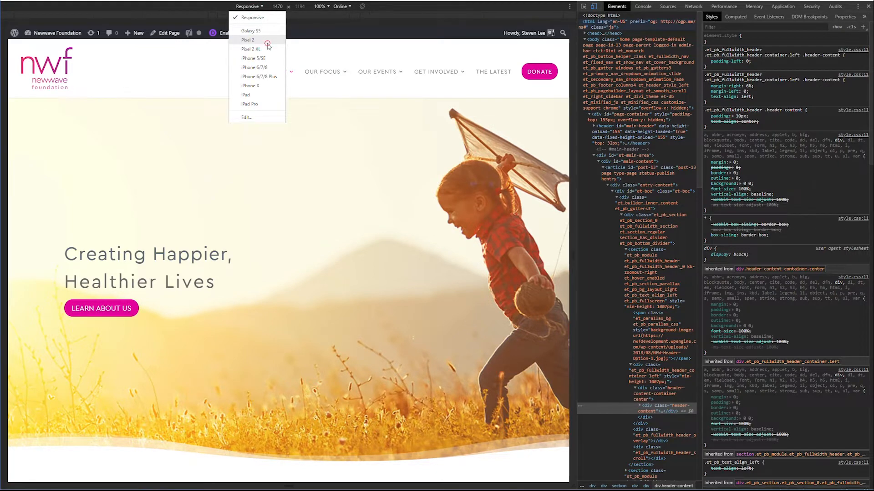
{"action": "left_click", "coordinate": [248, 40]}
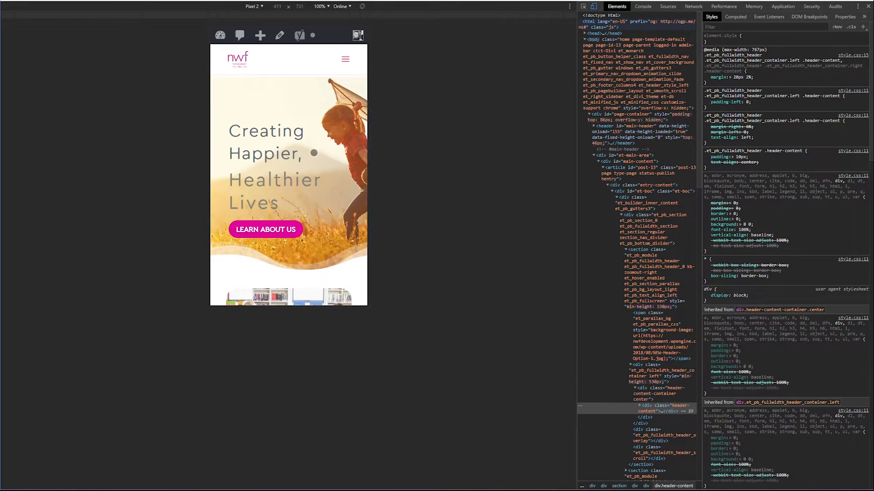
{"action": "scroll", "scroll_direction": "down", "scroll_amount": 3}
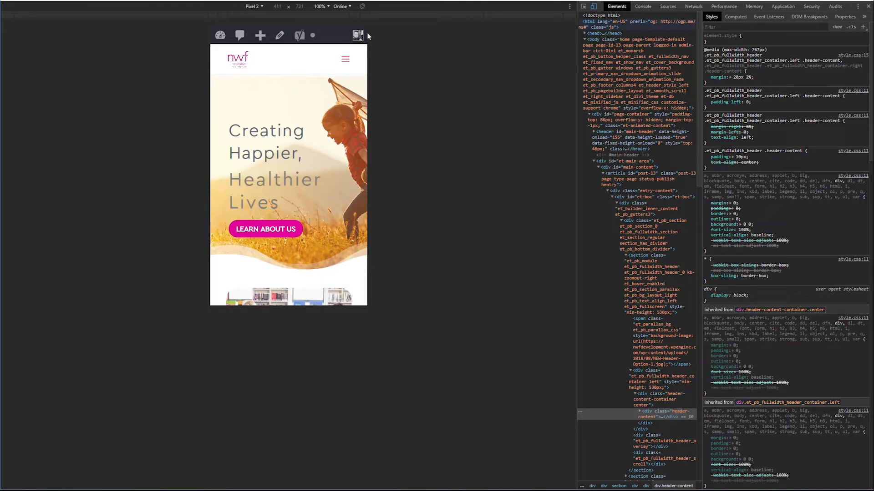
Preview the homepage as an iPhone X, then return to the free-sized Responsive viewport.
{"action": "left_click", "coordinate": [255, 7]}
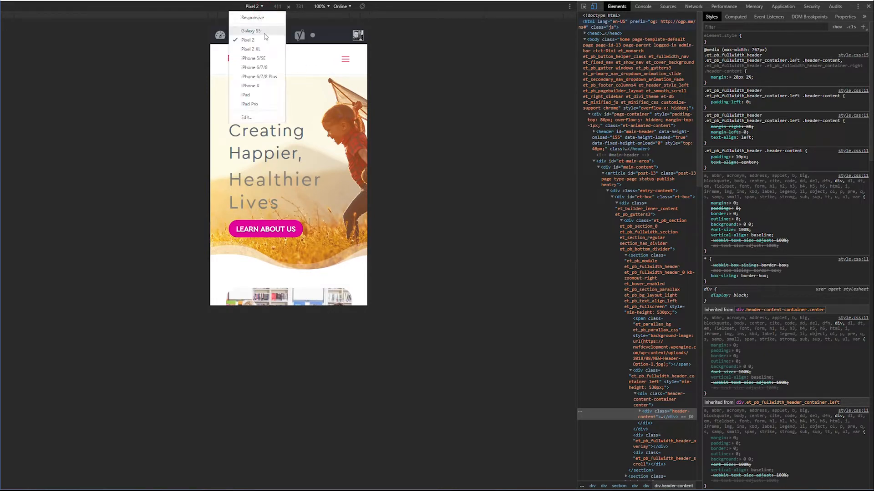
{"action": "left_click", "coordinate": [250, 86]}
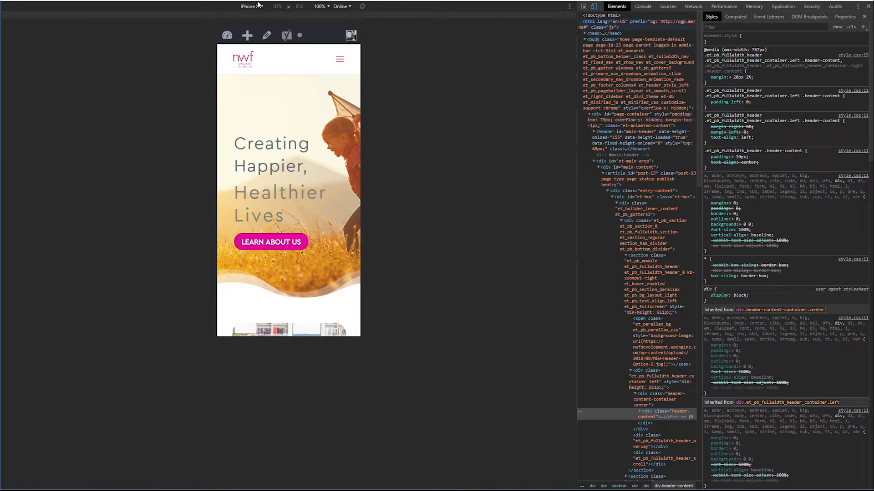
{"action": "left_click", "coordinate": [251, 6]}
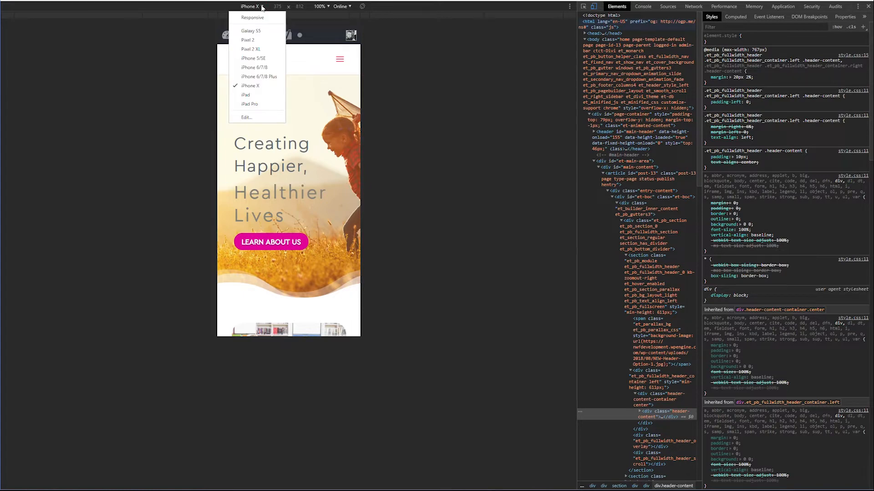
{"action": "left_click", "coordinate": [252, 17]}
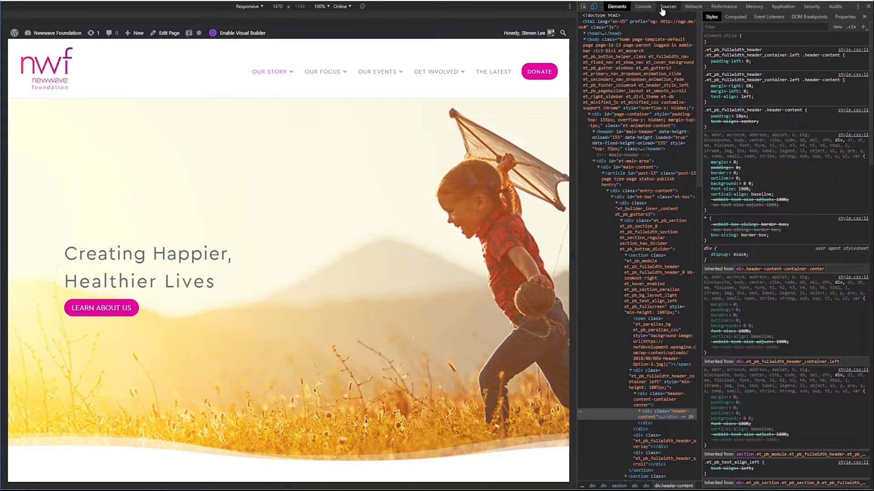
{"action": "mouse_move", "coordinate": [783, 7]}
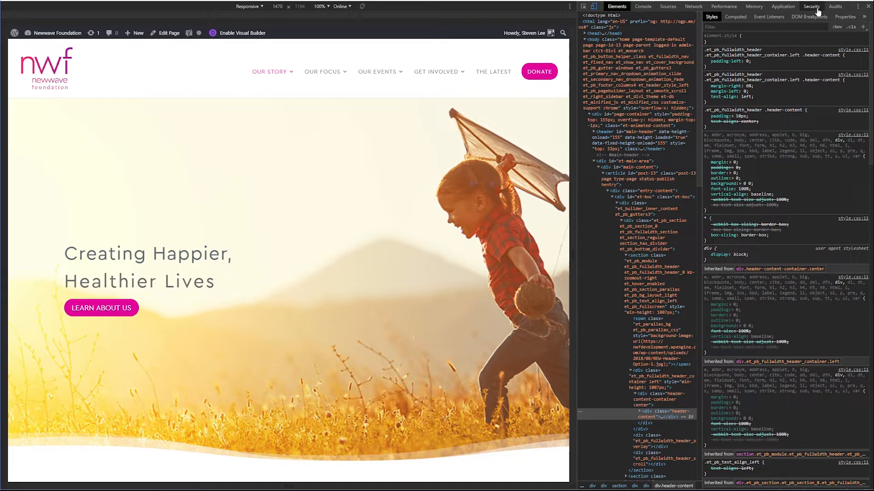
Reload from the Security panel so it lists the main origin and all secure third-party origins.
{"action": "left_click", "coordinate": [811, 6]}
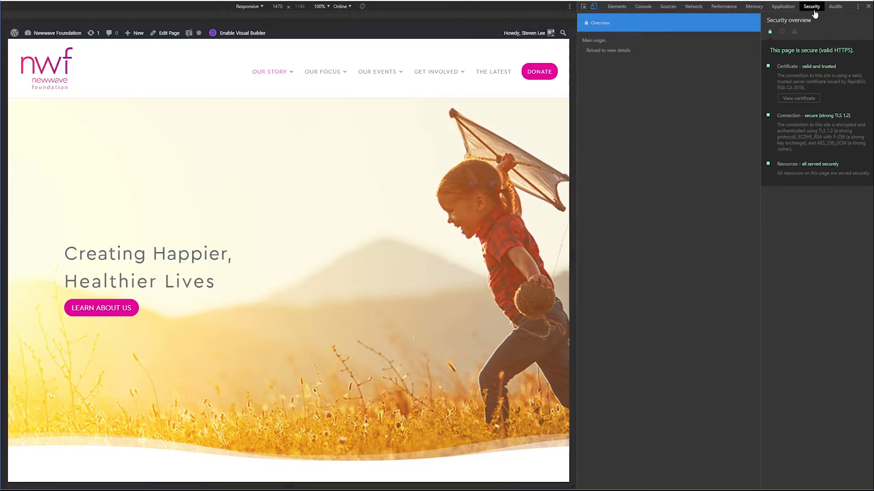
{"action": "mouse_move", "coordinate": [793, 15]}
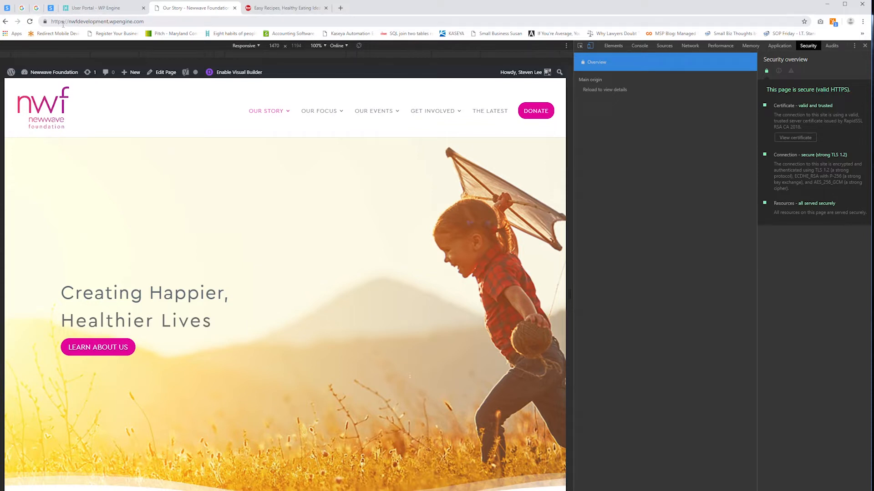
{"action": "mouse_move", "coordinate": [46, 21]}
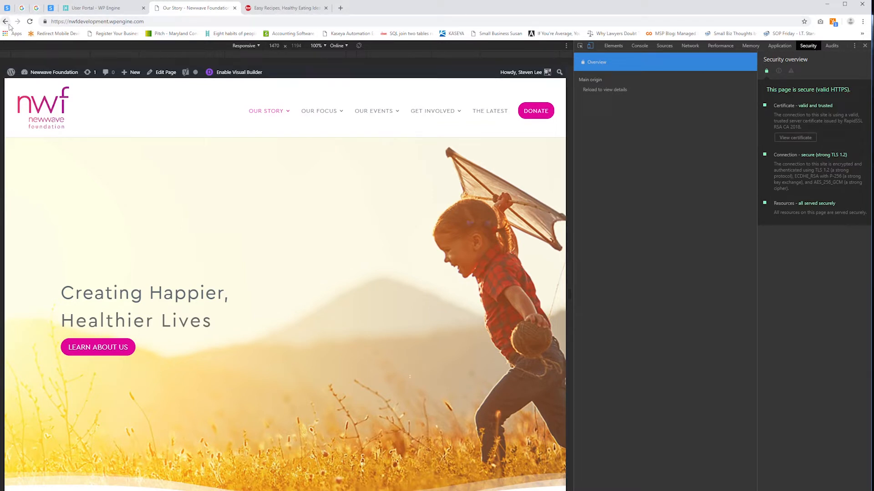
{"action": "left_click", "coordinate": [30, 21]}
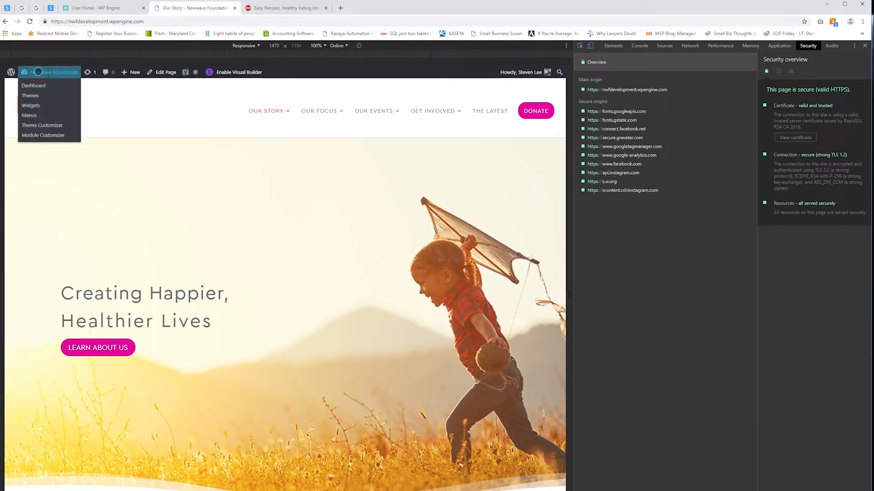
Go to the WordPress dashboard's media library and reach the Calloutbox3 image's Edit Media screen.
{"action": "left_click", "coordinate": [34, 85]}
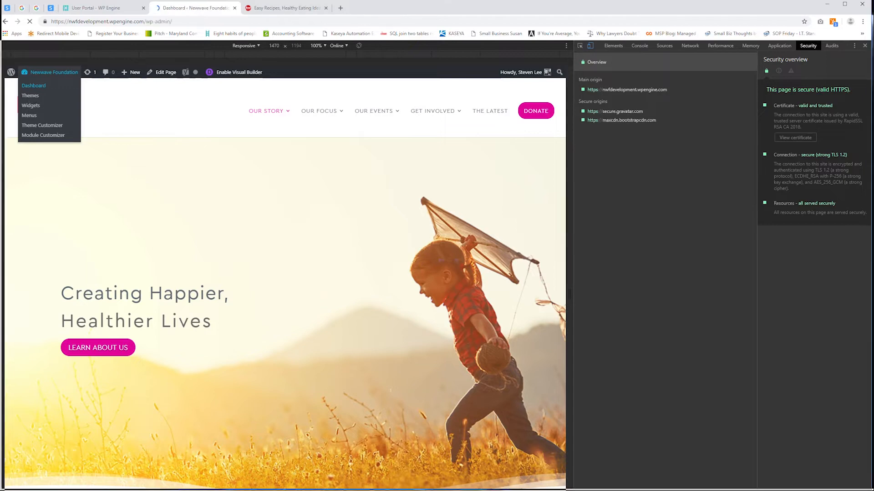
{"action": "left_click", "coordinate": [33, 86]}
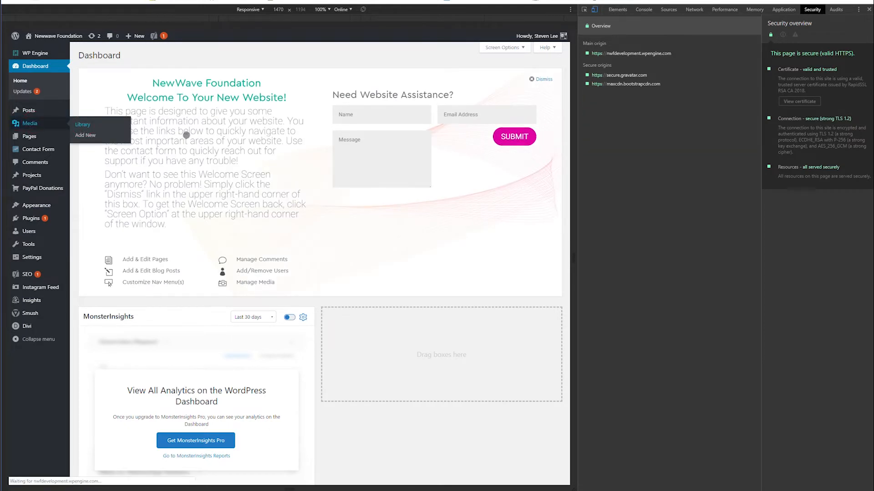
{"action": "left_click", "coordinate": [82, 124]}
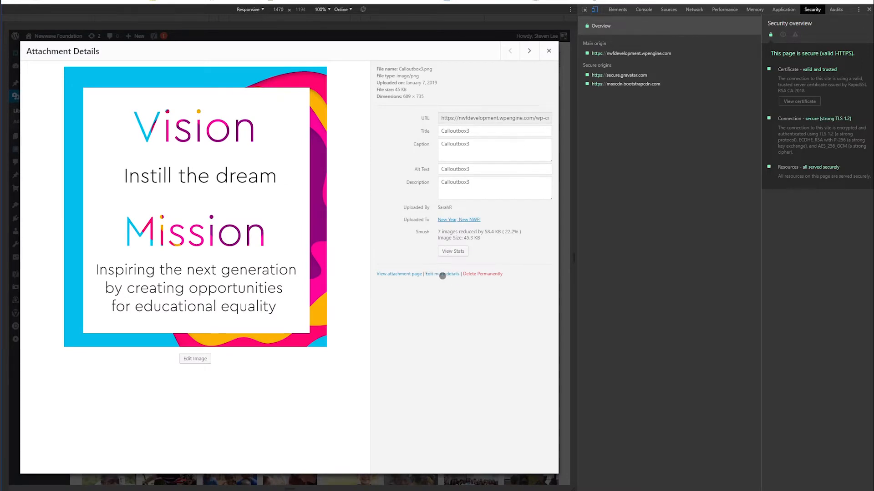
{"action": "left_click", "coordinate": [442, 273]}
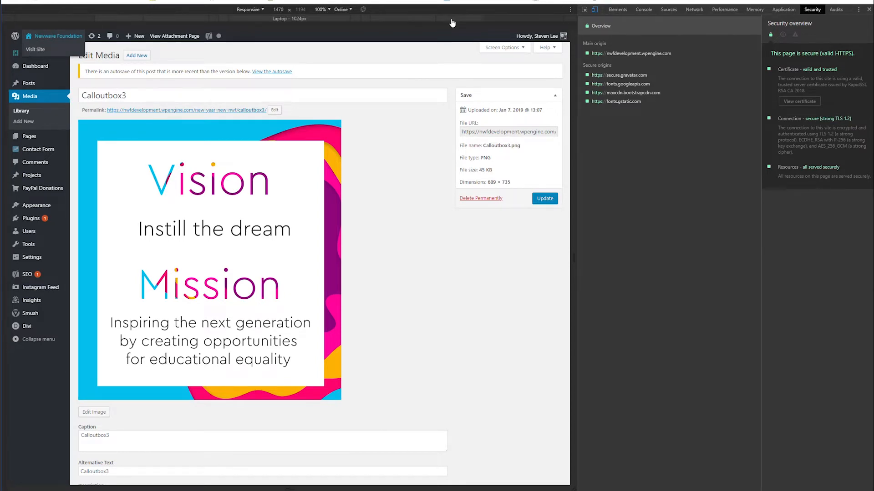
{"action": "left_click", "coordinate": [617, 9]}
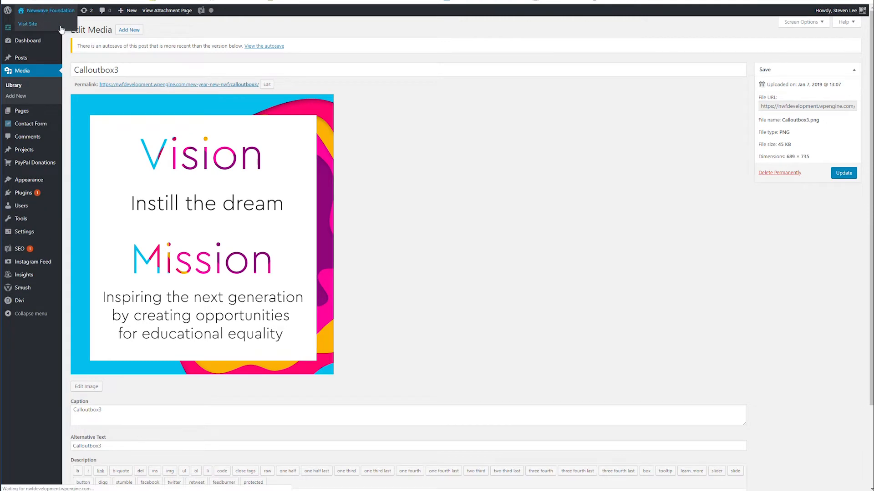
Return to the public site and bring up DevTools (F12) on the Donate menu link.
{"action": "left_click", "coordinate": [27, 24]}
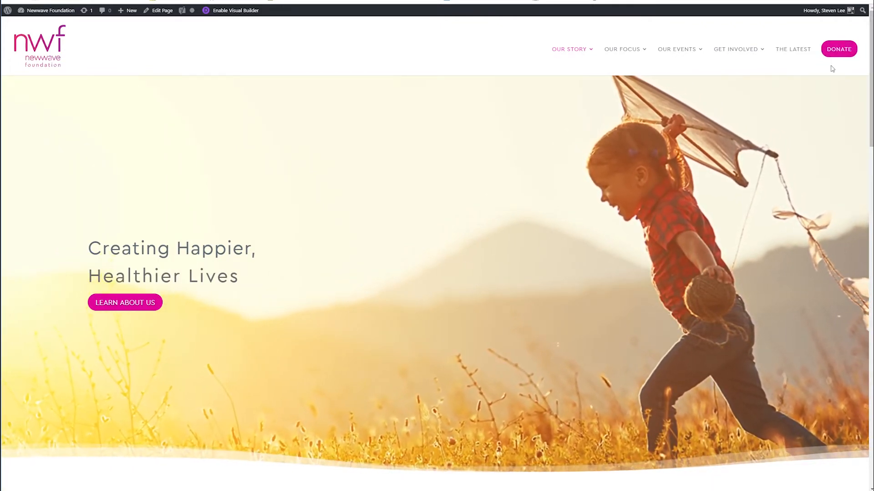
{"action": "mouse_move", "coordinate": [838, 50]}
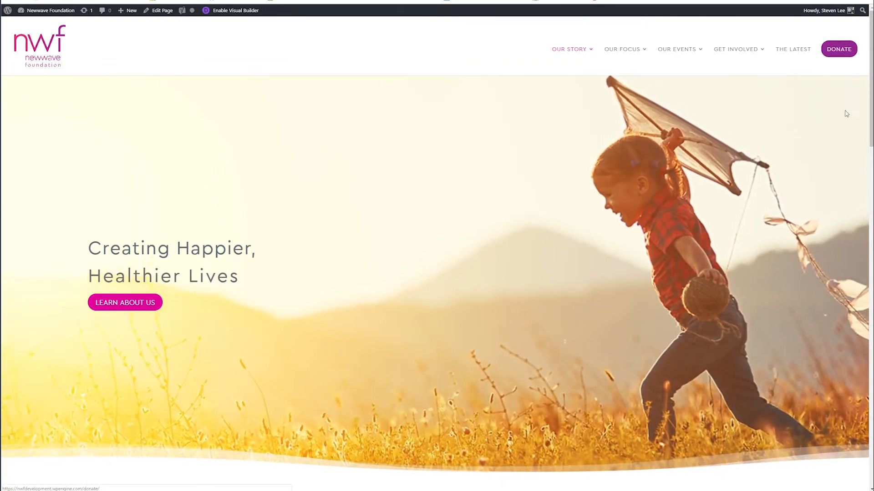
{"action": "key", "text": "F12"}
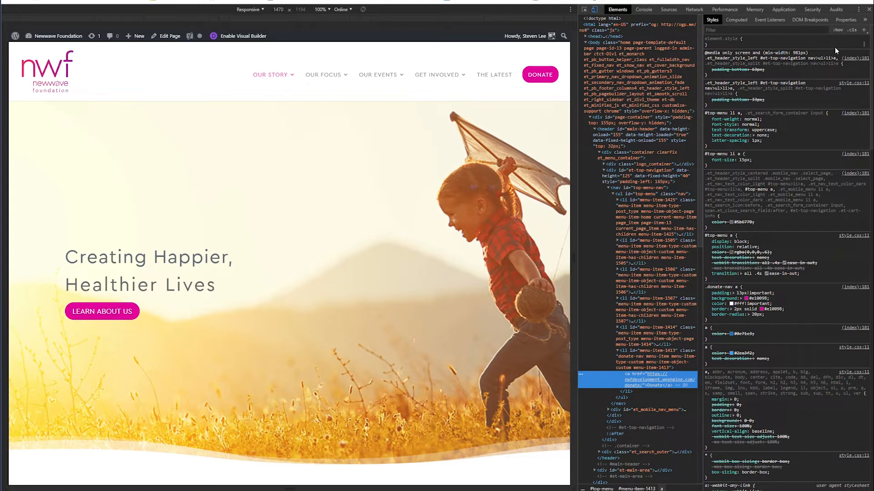
{"action": "mouse_move", "coordinate": [837, 30]}
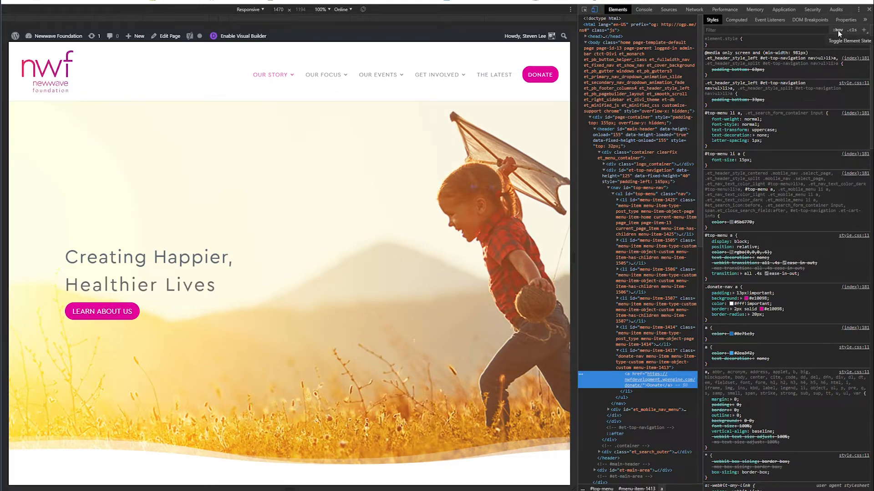
Force the Donate link's :hover state to reveal its darker purple hover rule.
{"action": "left_click", "coordinate": [837, 30]}
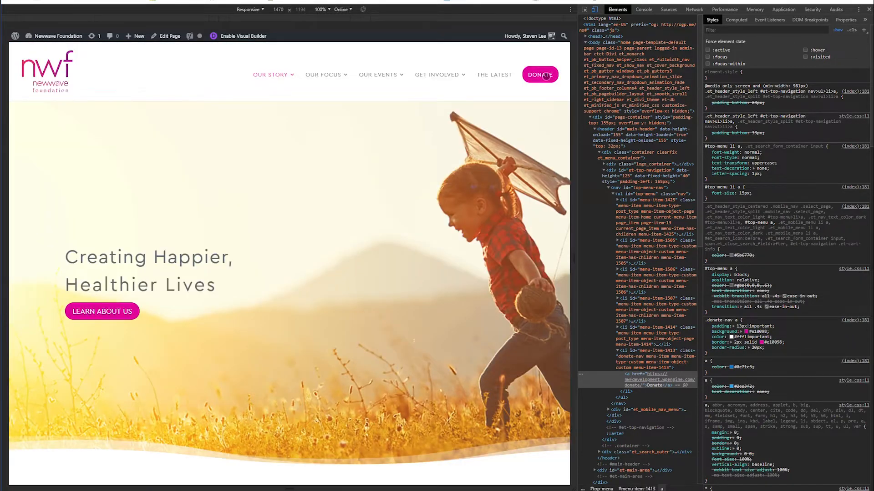
{"action": "right_click", "coordinate": [539, 73]}
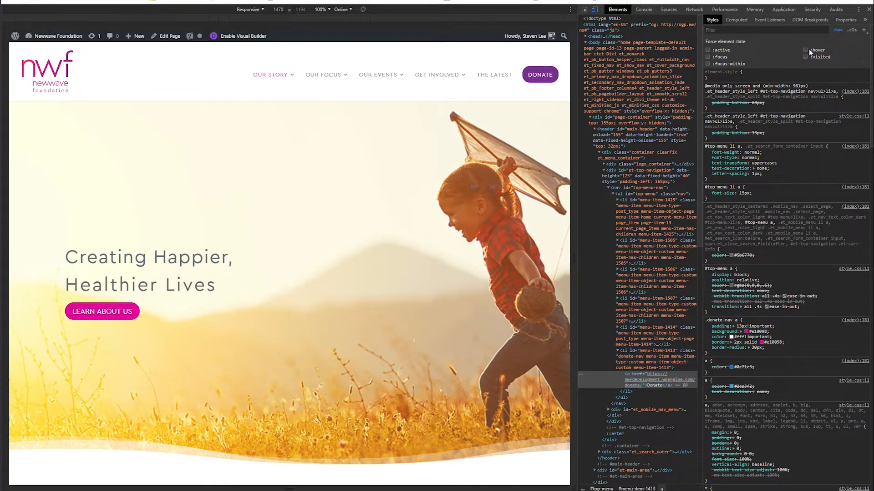
{"action": "left_click", "coordinate": [806, 50]}
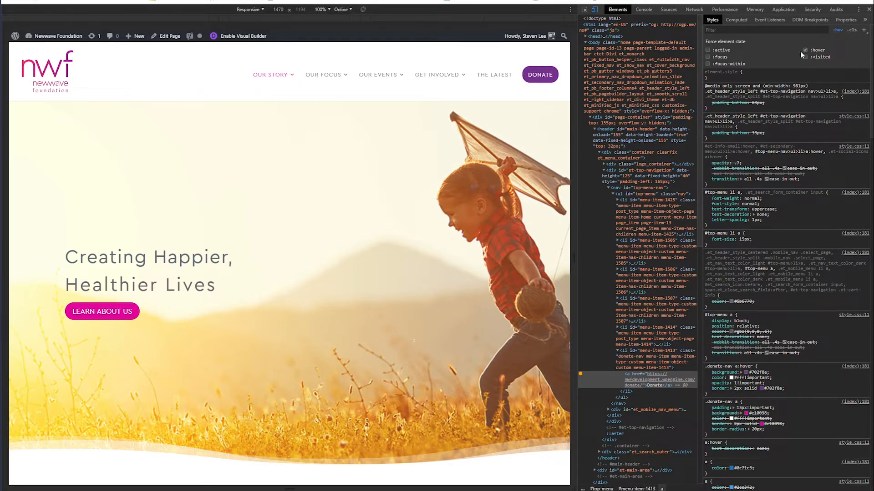
{"action": "mouse_move", "coordinate": [595, 10]}
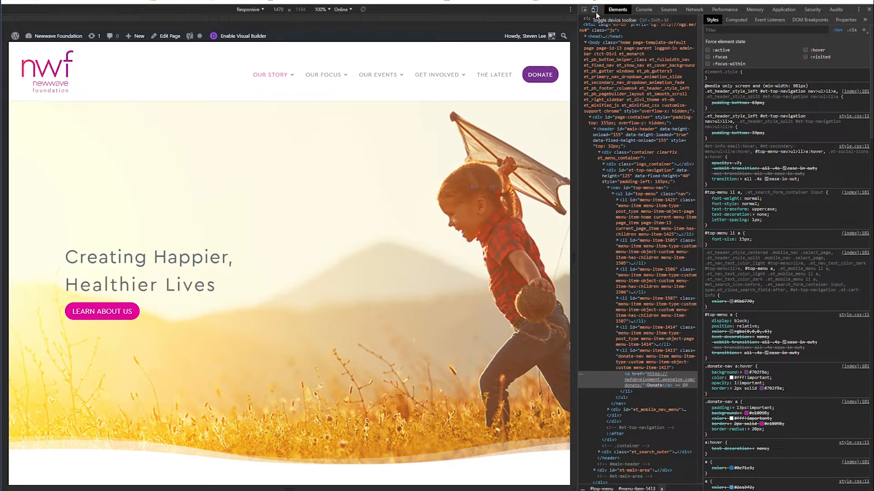
Leave device preview, inspect the Donate button's normal styles and bring up its background colour picker.
{"action": "left_click", "coordinate": [594, 9]}
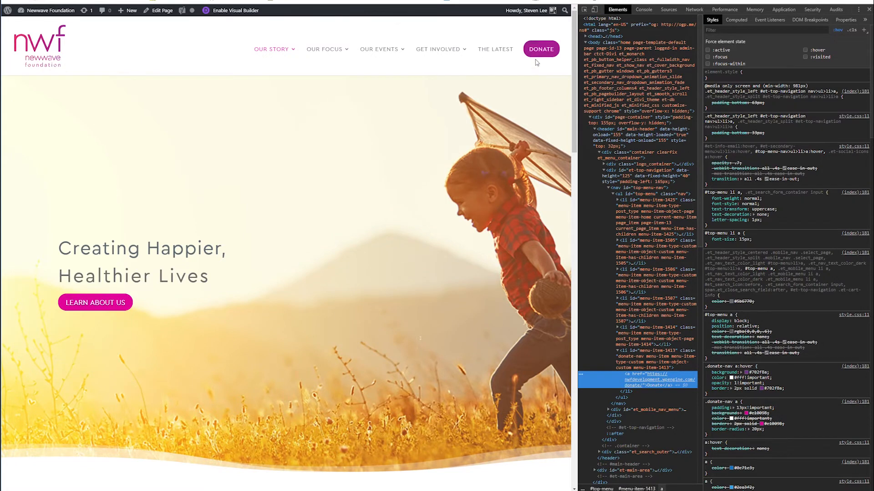
{"action": "right_click", "coordinate": [540, 49]}
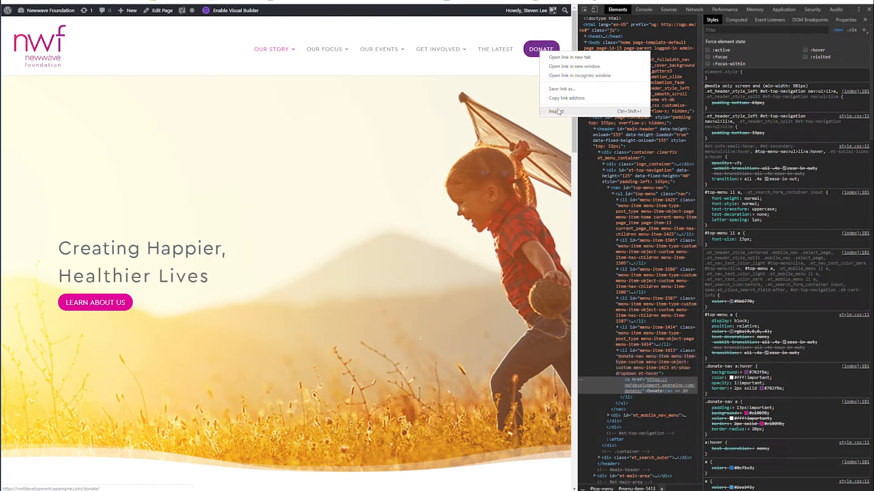
{"action": "left_click", "coordinate": [555, 111]}
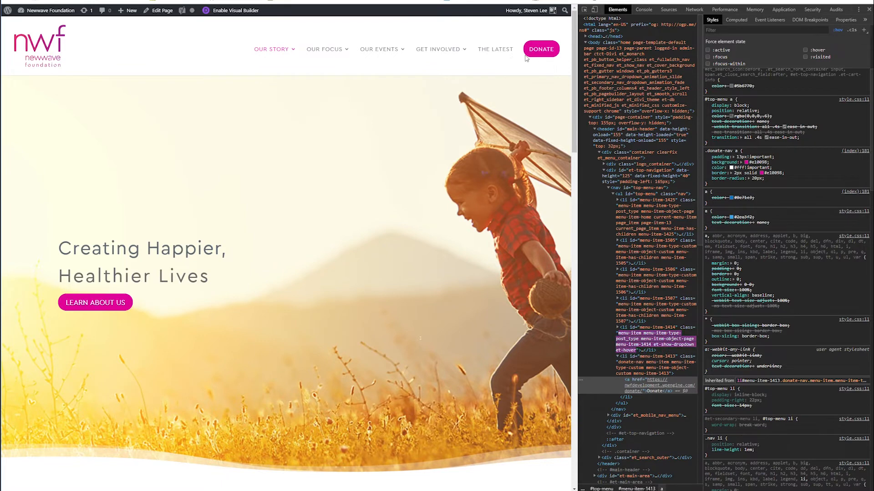
{"action": "mouse_move", "coordinate": [540, 49]}
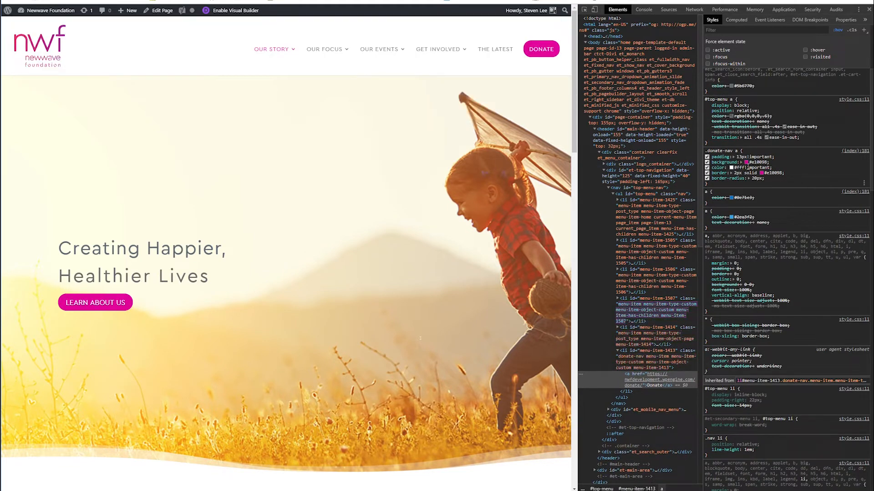
{"action": "mouse_move", "coordinate": [743, 162]}
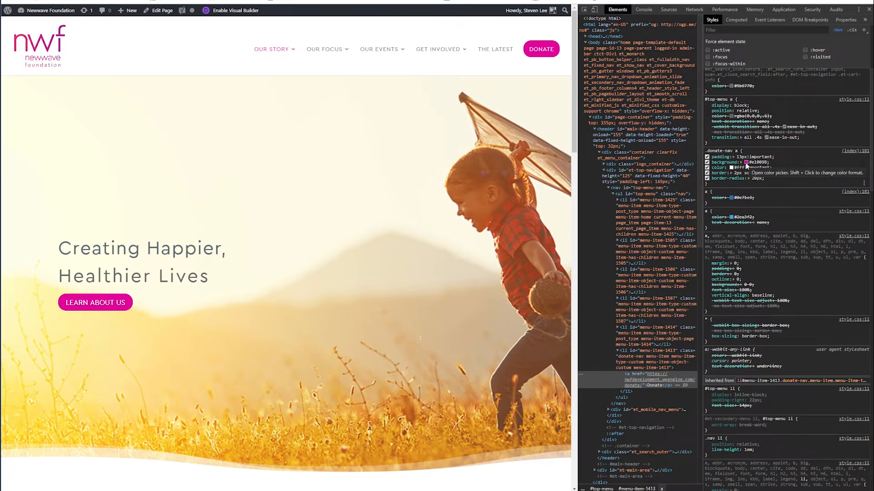
{"action": "left_click", "coordinate": [743, 162]}
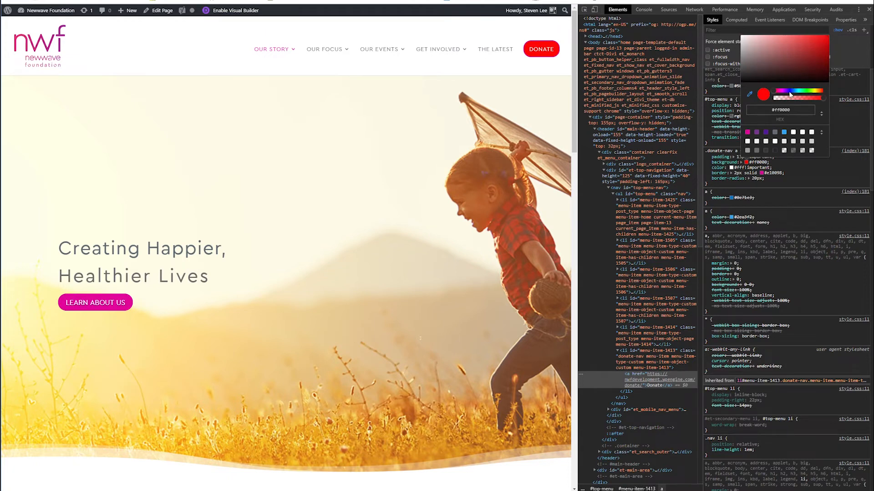
Set the .donate-nav a background colour to blue in the colour picker.
{"action": "left_click", "coordinate": [835, 62]}
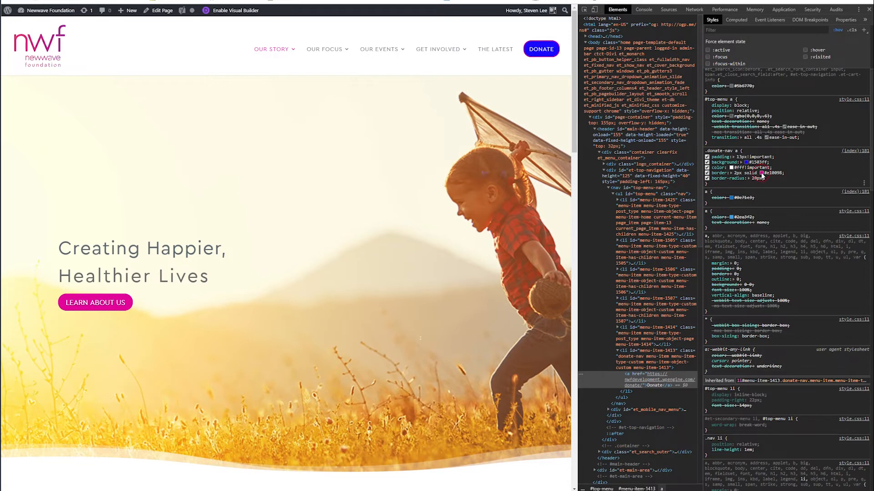
Set the .donate-nav a border to 20px solid #36ff00.
{"action": "left_click", "coordinate": [761, 173]}
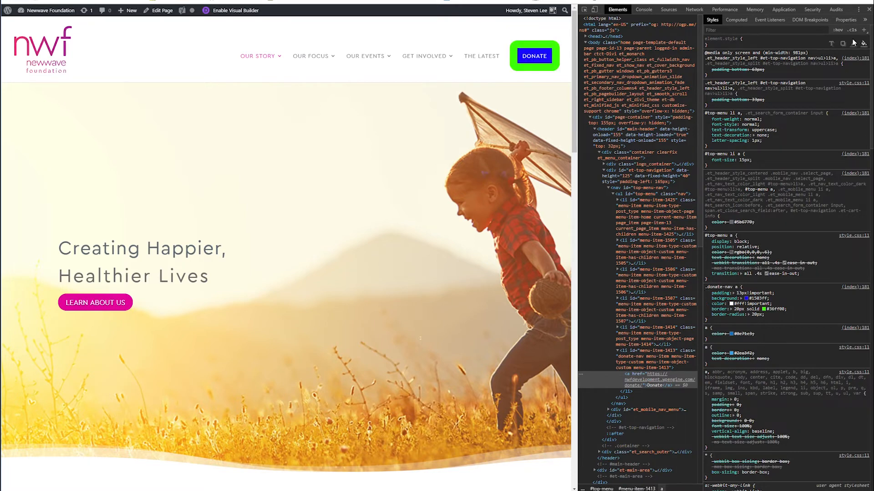
Show the force-state options and toggle :hover for the edited .donate-nav a rule.
{"action": "left_click", "coordinate": [841, 29]}
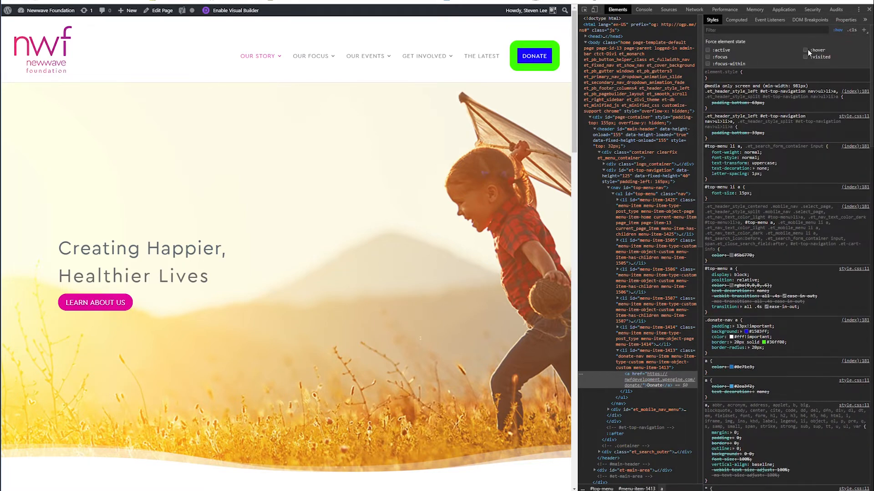
{"action": "left_click", "coordinate": [809, 50]}
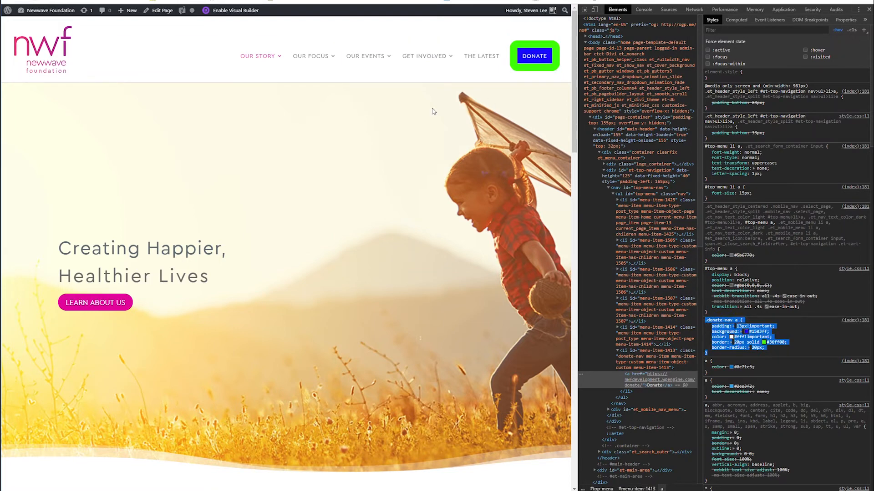
Go to the admin dashboard's Divi Theme Options and scroll to the Custom CSS box.
{"action": "left_click", "coordinate": [52, 10]}
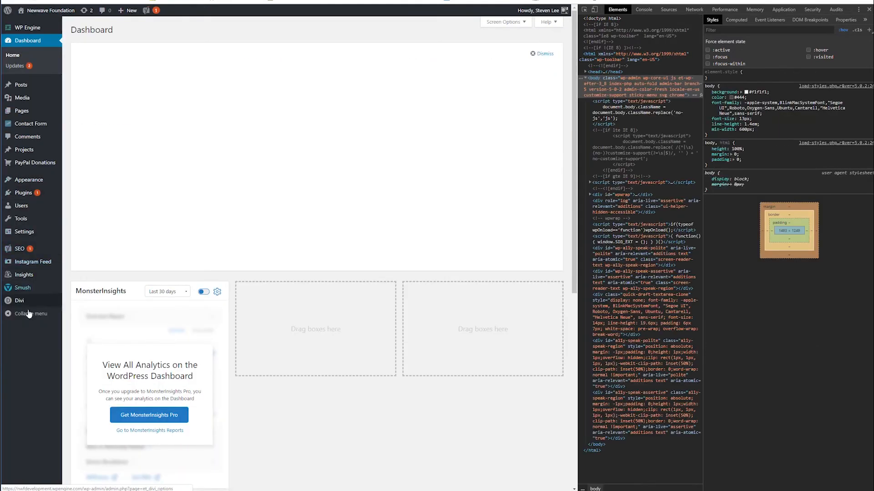
{"action": "left_click", "coordinate": [19, 300]}
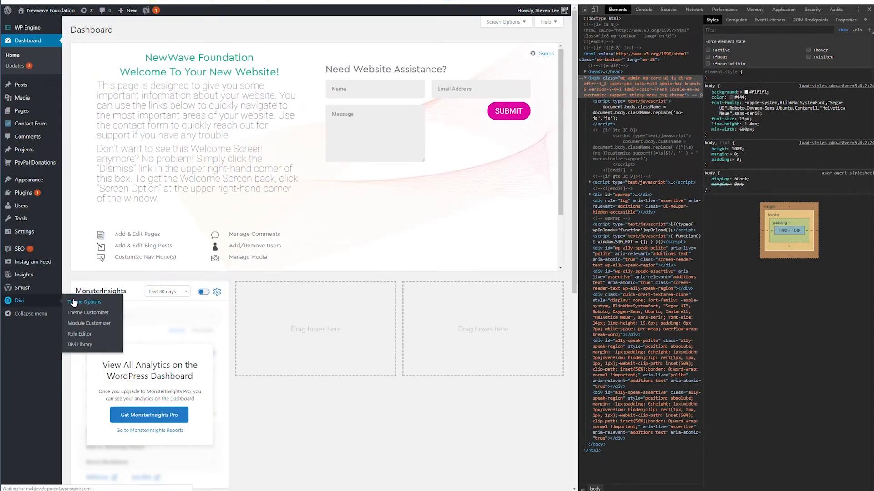
{"action": "left_click", "coordinate": [84, 301]}
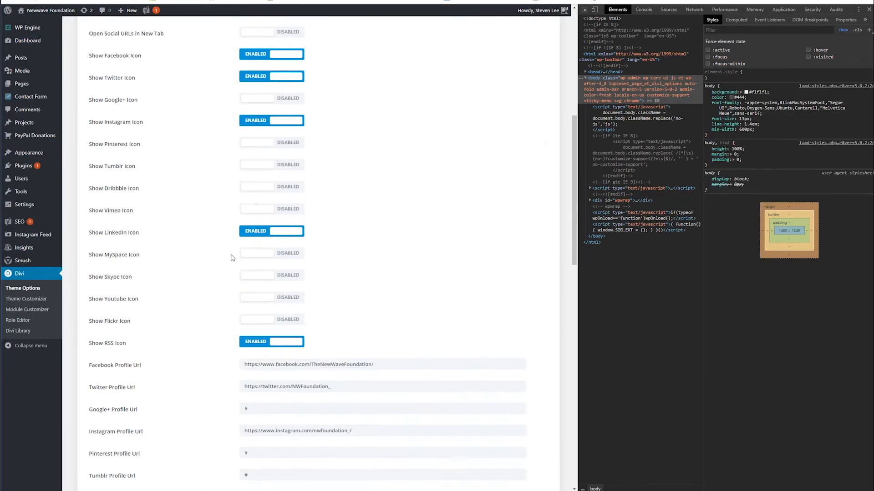
{"action": "scroll", "scroll_direction": "down", "scroll_amount": 3}
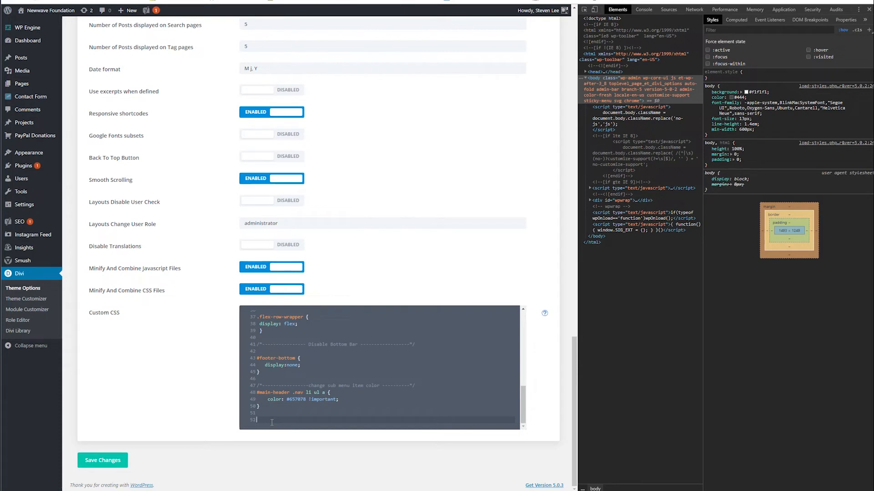
Write a '/*- Inspect Element Test' comment in the Custom CSS box above the .donate-nav a rule.
{"action": "type", "text": "/"}
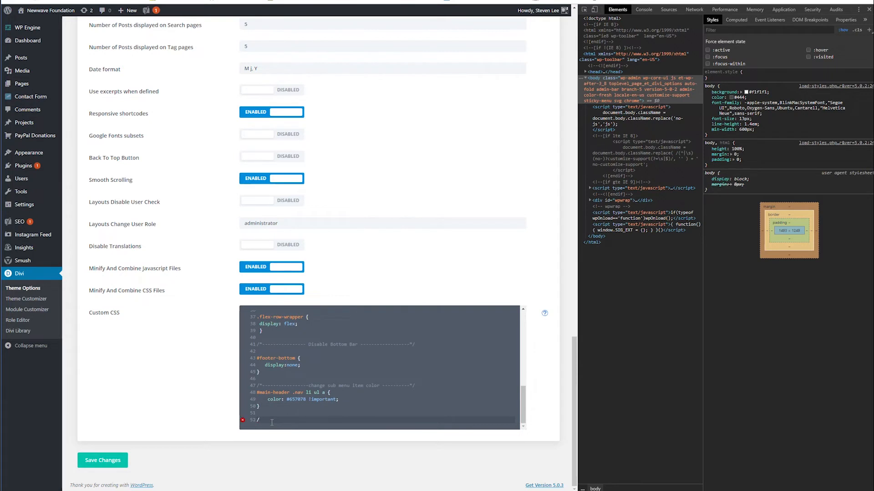
{"action": "type", "text": "*"}
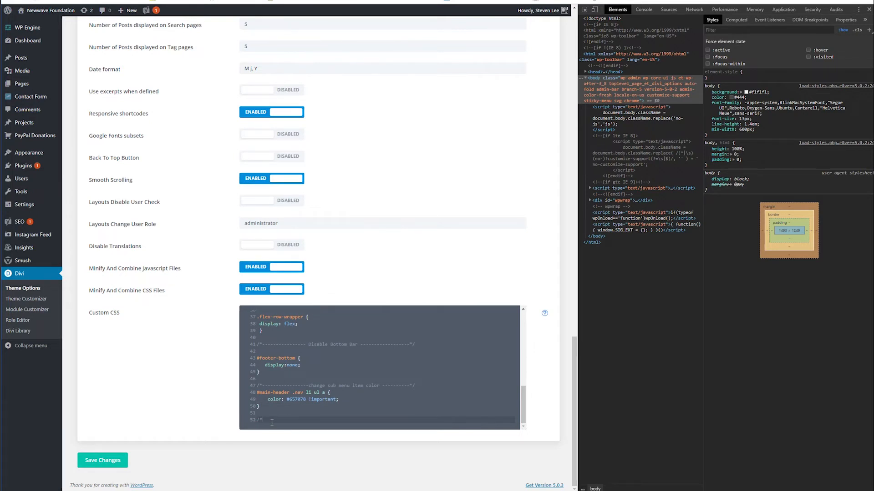
{"action": "type", "text": "-------"}
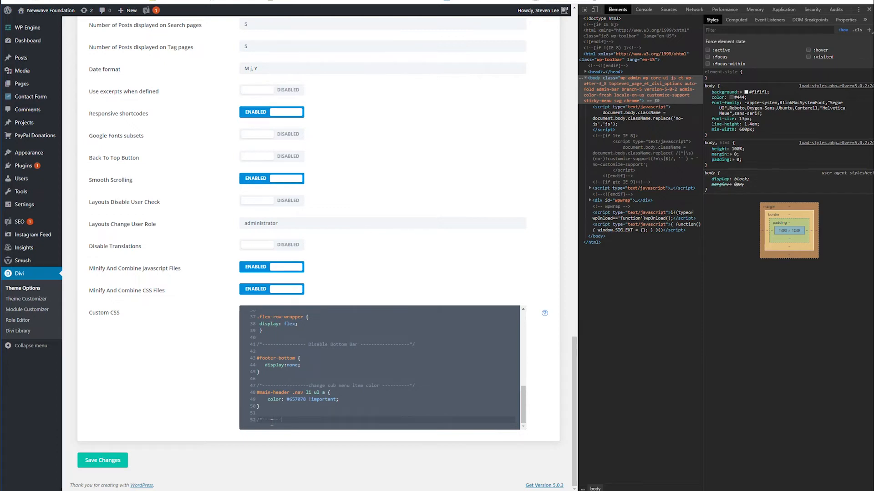
{"action": "scroll", "scroll_direction": "down", "scroll_amount": 3}
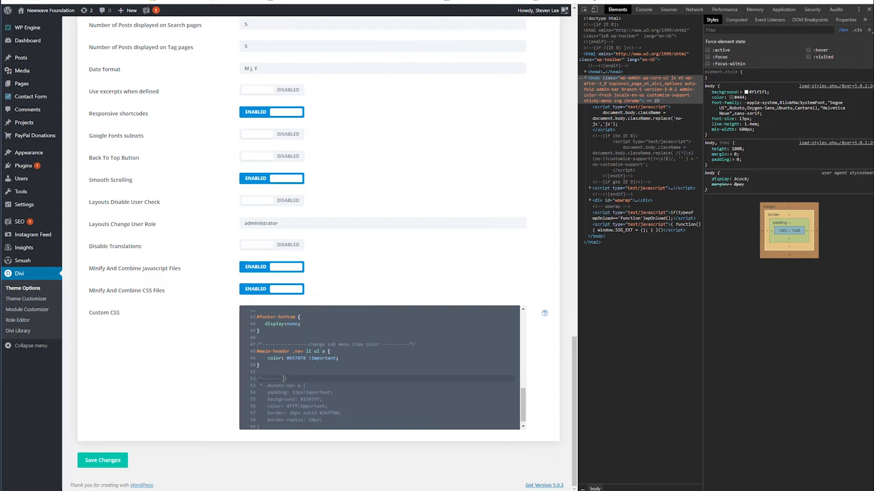
{"action": "type", "text": "Inspect Ele"}
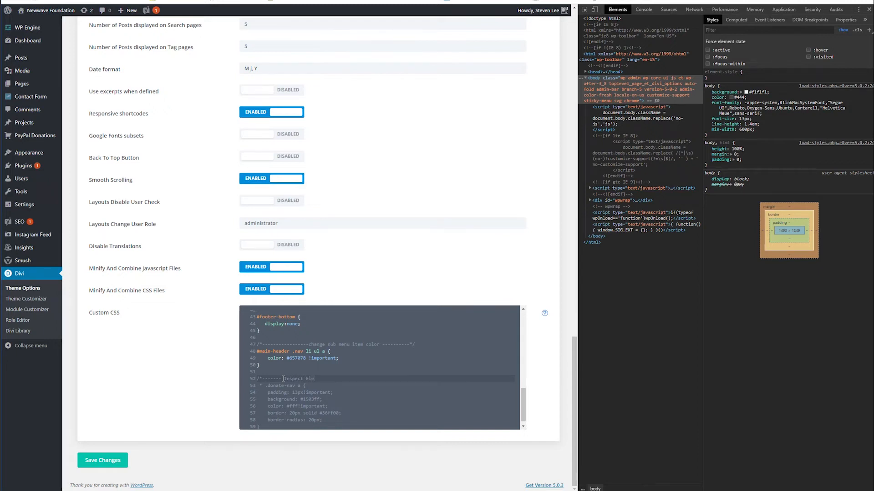
{"action": "type", "text": "Element Test --------*/"}
{"action": "left_click", "coordinate": [384, 419]}
{"action": "type", "text": "4"}
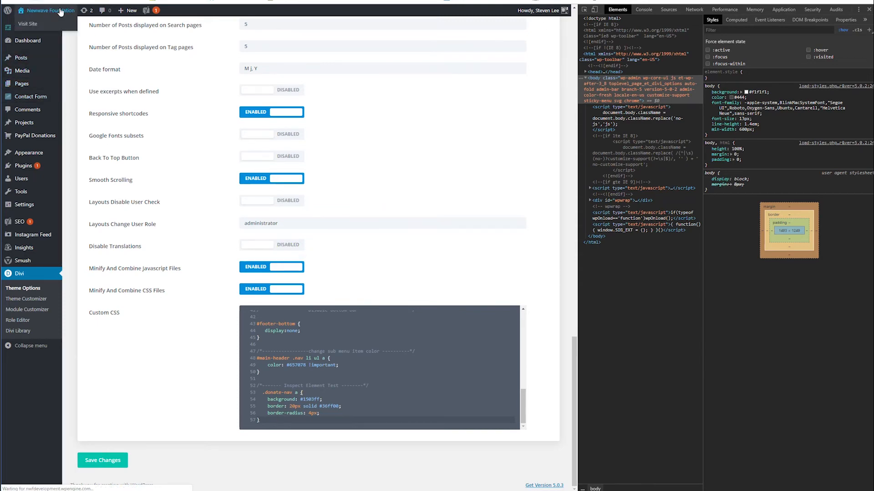
Visit the live Newwave site without DevTools to check the restyled Donate button.
{"action": "left_click", "coordinate": [27, 24]}
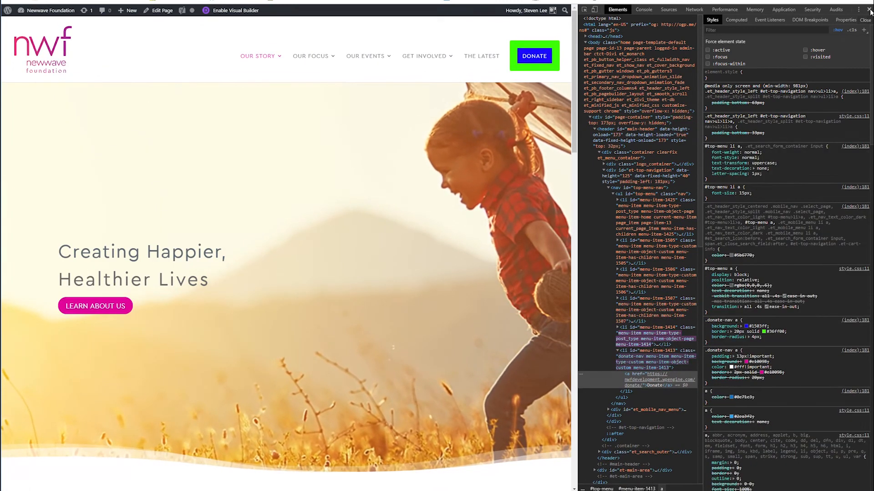
{"action": "left_click", "coordinate": [869, 10]}
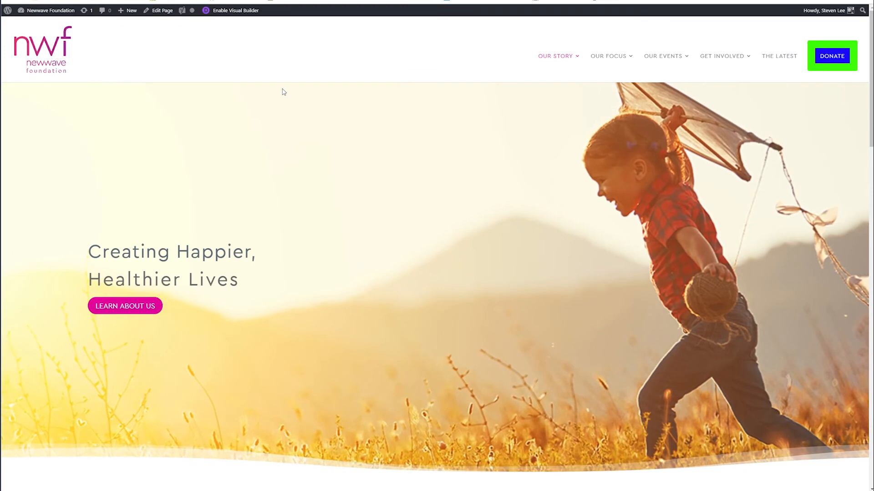
{"action": "scroll", "scroll_direction": "down", "scroll_amount": 3}
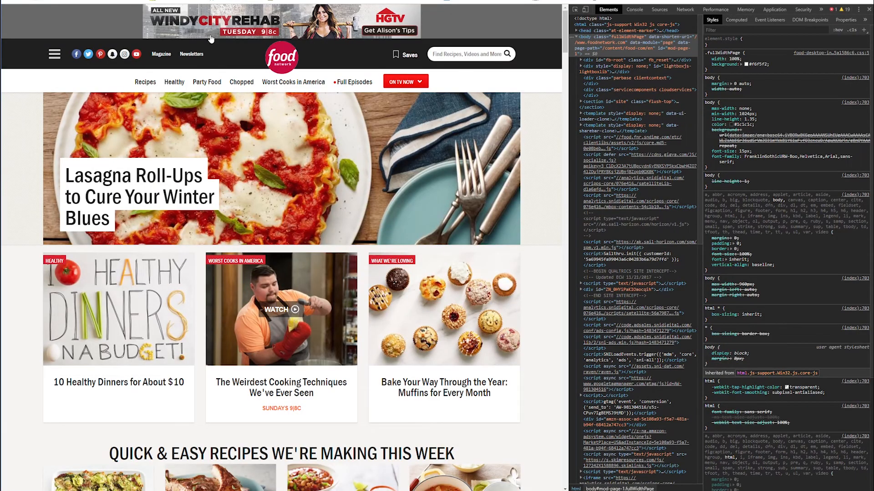
{"action": "mouse_move", "coordinate": [8, 150]}
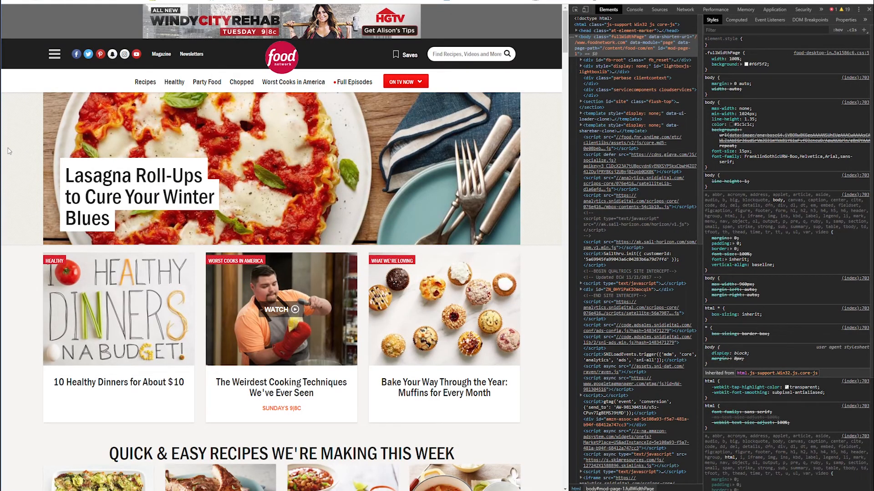
Scroll to the QUICK & EASY RECIPES headline and inspect its element and styles.
{"action": "scroll", "scroll_direction": "down", "scroll_amount": 3}
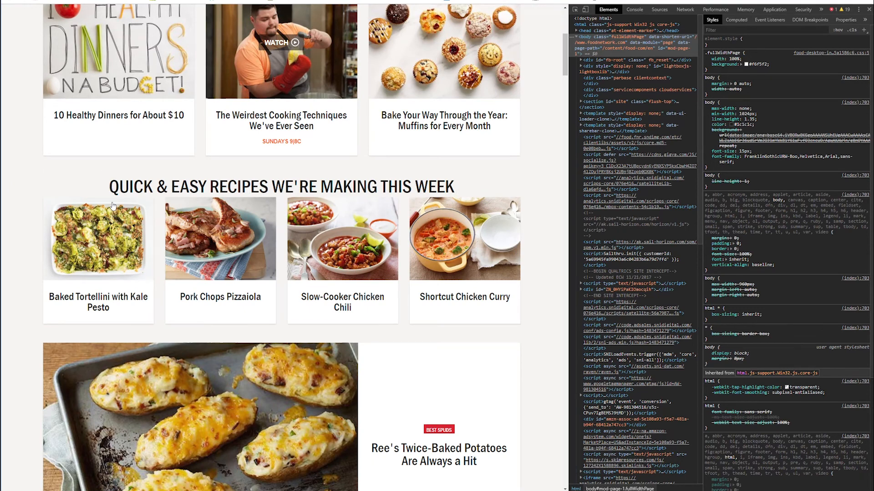
{"action": "right_click", "coordinate": [111, 207]}
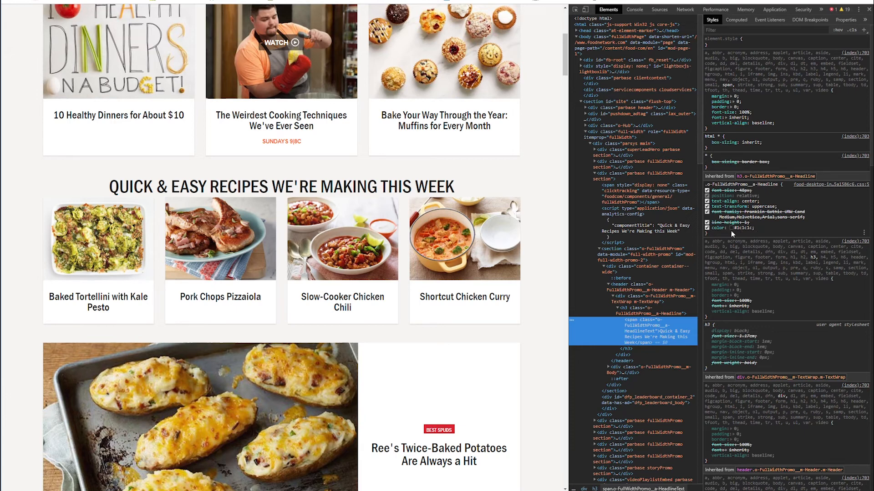
{"action": "mouse_move", "coordinate": [788, 224]}
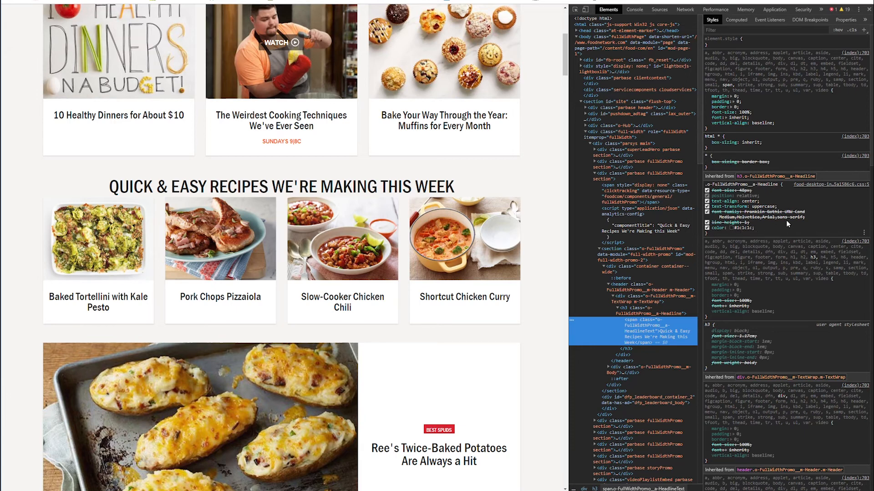
{"action": "mouse_move", "coordinate": [788, 224]}
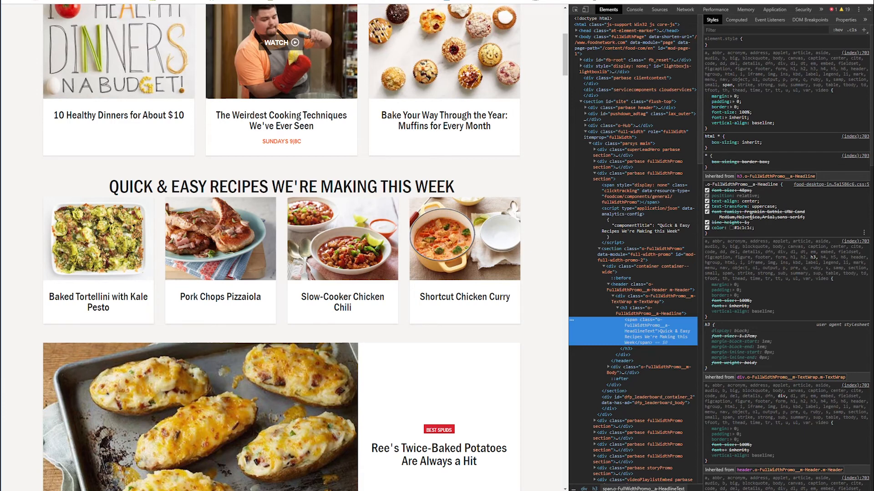
Pick red in the headline rule's colour picker and toggle one of its style properties.
{"action": "left_click", "coordinate": [727, 228]}
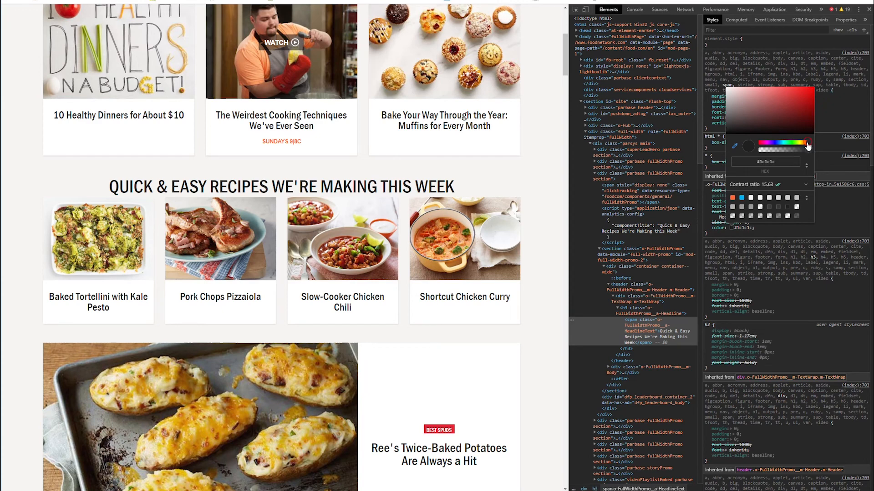
{"action": "left_click_drag", "start_coordinate": [748, 146], "coordinate": [807, 145]}
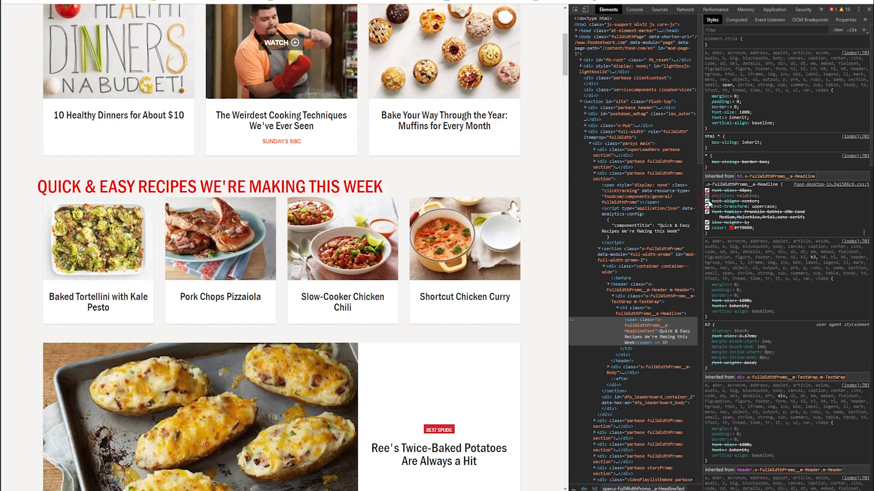
{"action": "left_click", "coordinate": [711, 195]}
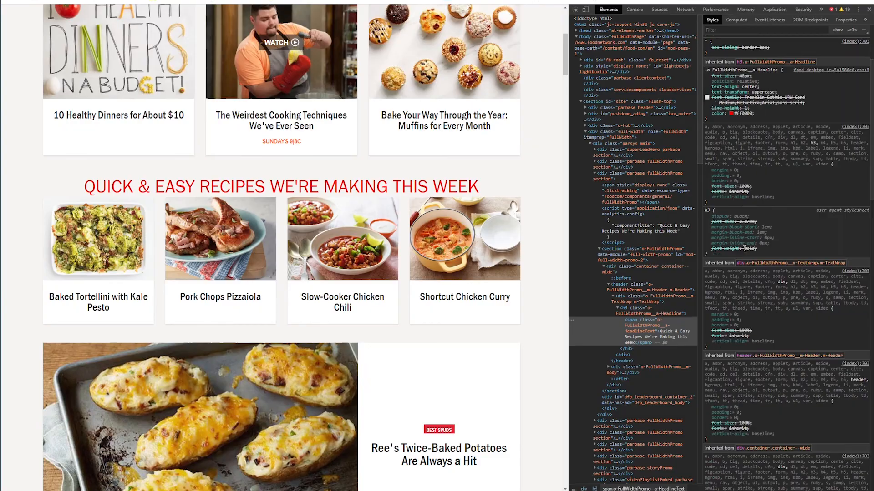
{"action": "scroll", "scroll_direction": "down", "scroll_amount": 3}
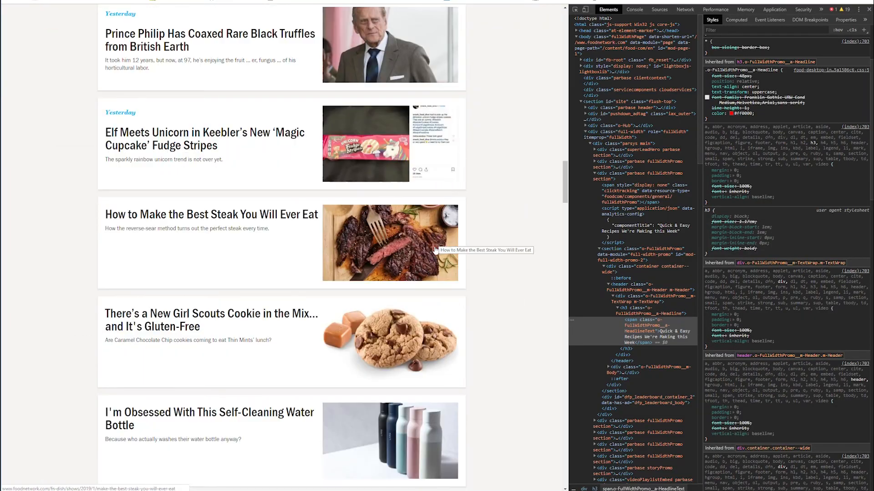
Switch to the Newwave Foundation tab and open DevTools with F12.
{"action": "scroll", "scroll_direction": "up", "scroll_amount": 3}
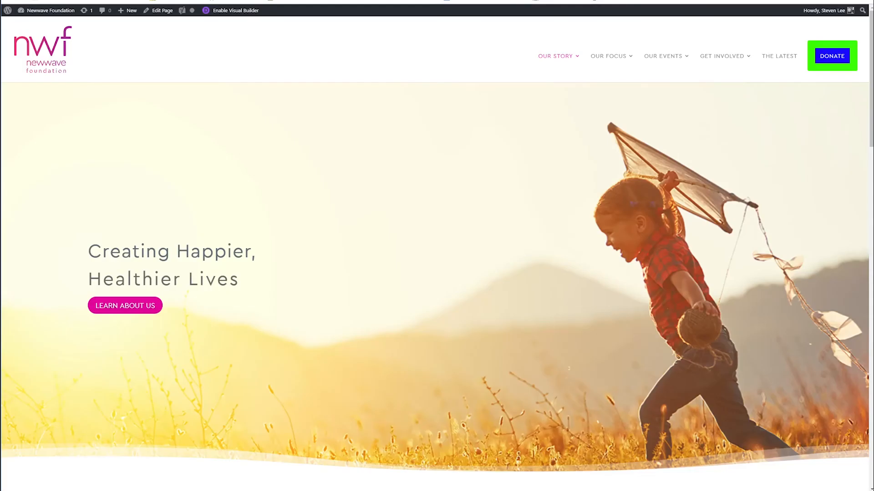
{"action": "left_click", "coordinate": [346, 173]}
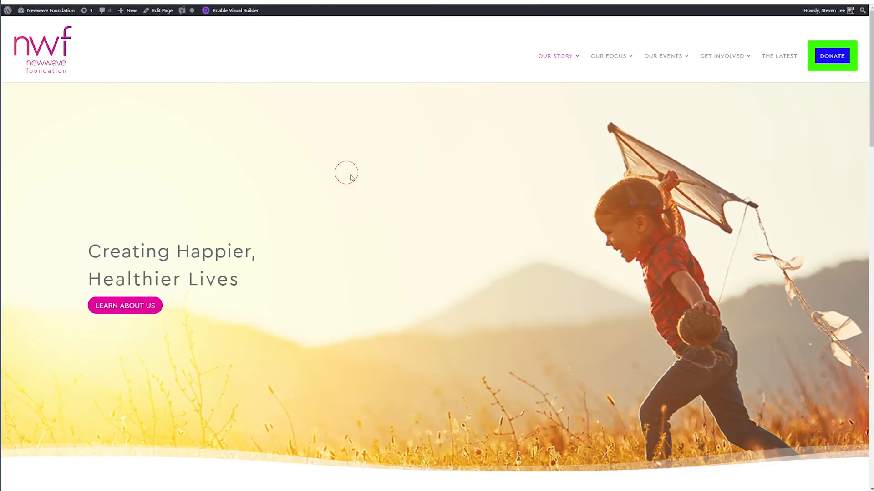
{"action": "key", "text": "f12"}
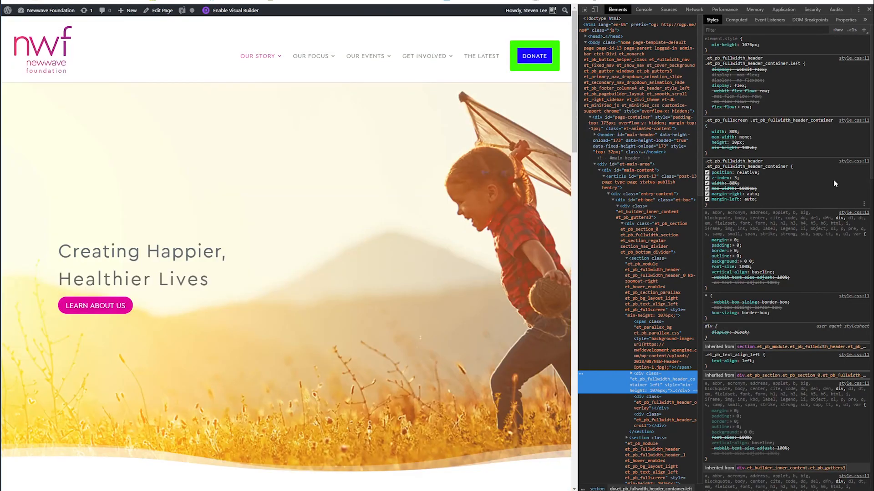